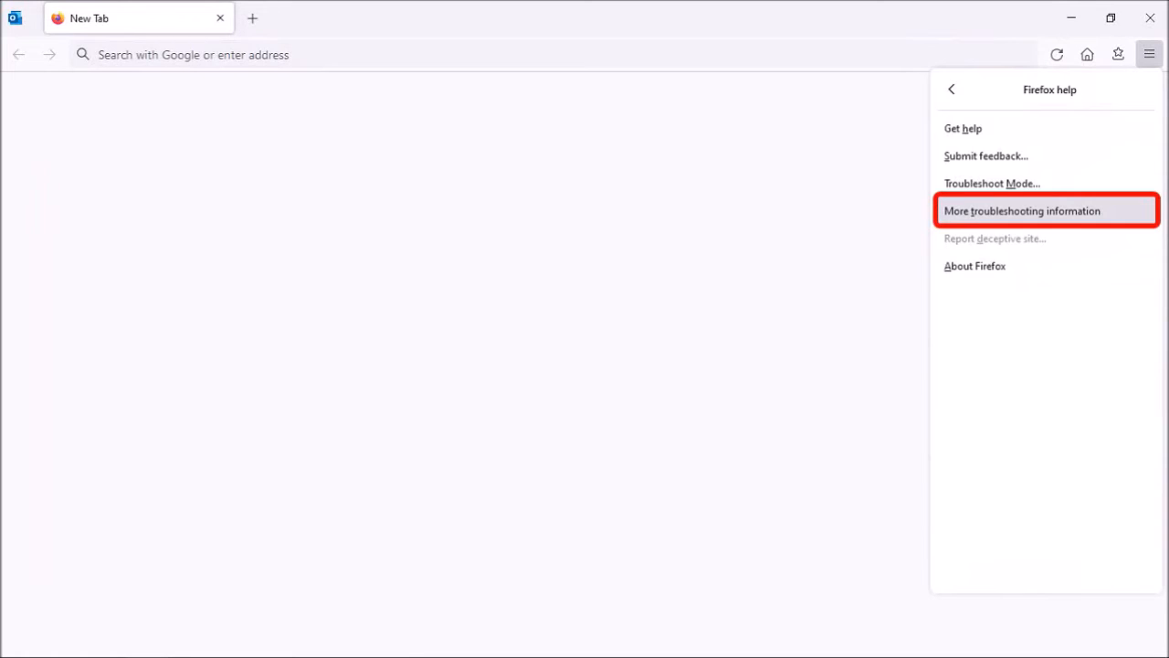
- Show the Troubleshooting Information page scrolled to the Profile Folder row in Application Basics
click(1024, 210)
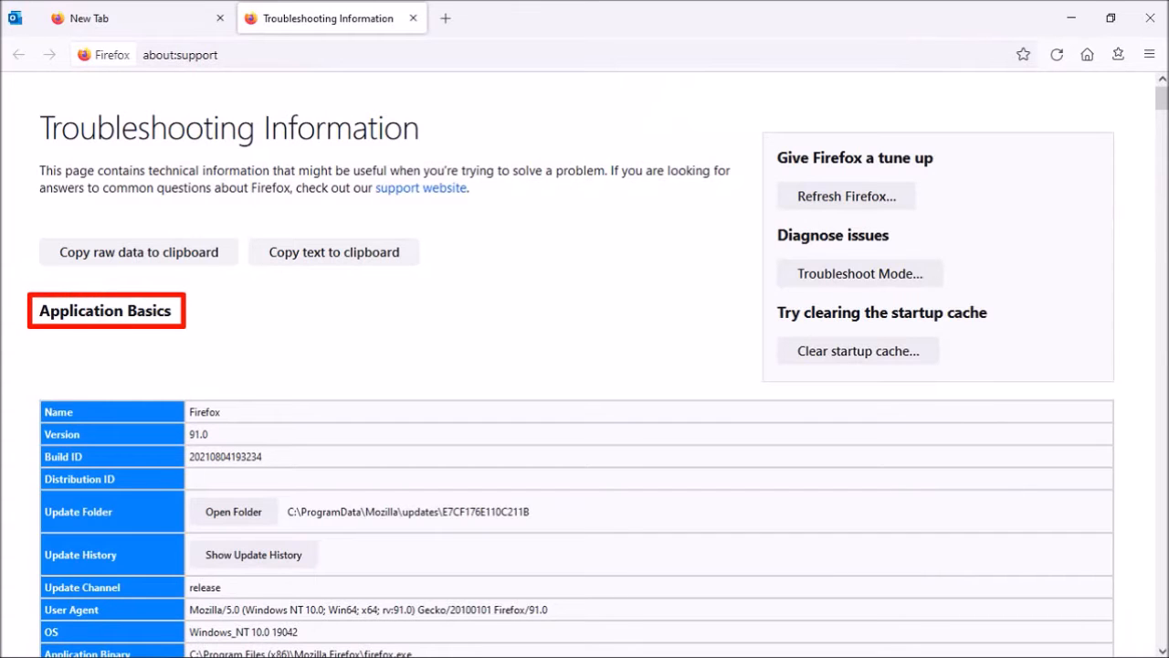
scroll(down, 3)
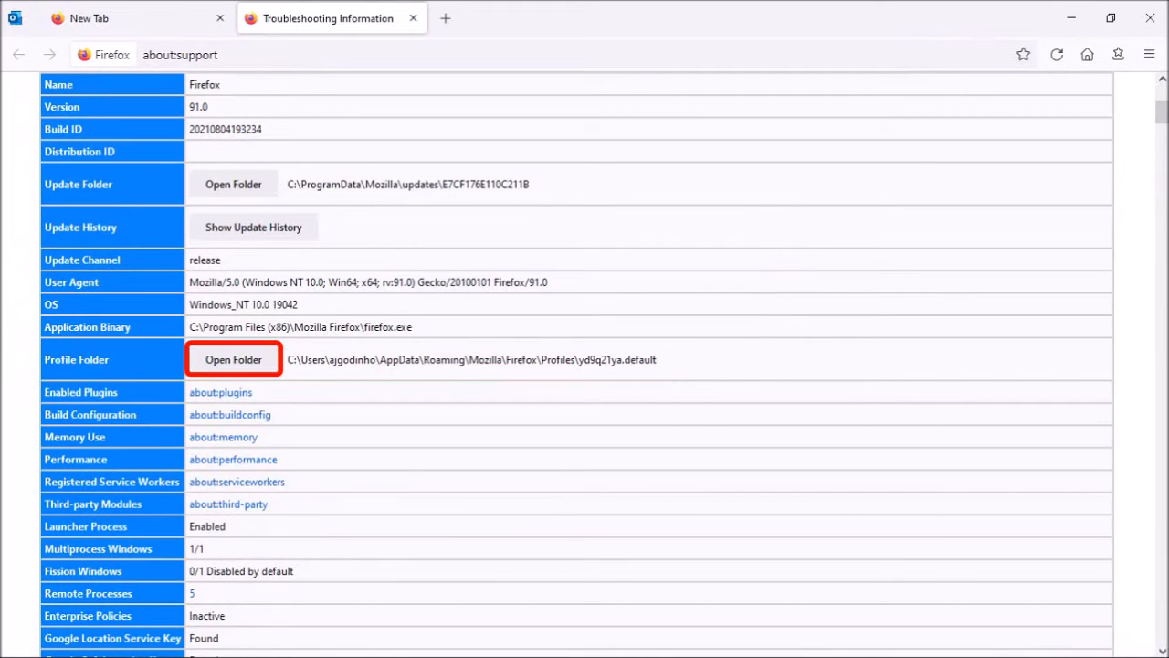
- Copy the whole Firefox profile folder from Profiles and paste it onto USB Drive (D:)
click(233, 358)
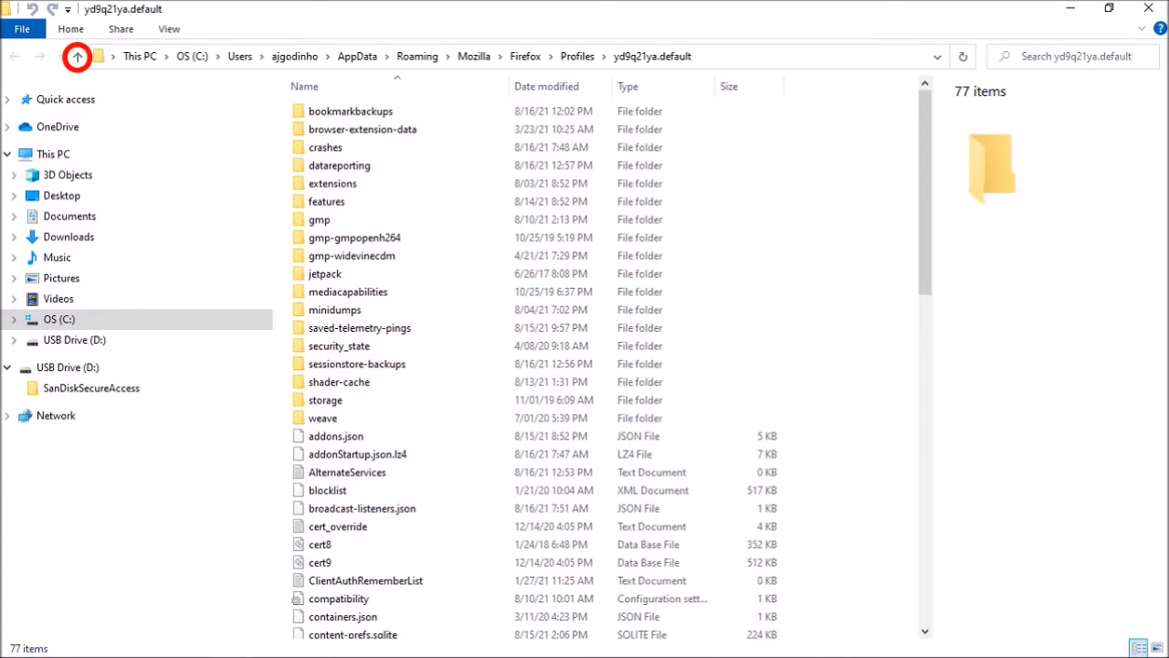
click(77, 54)
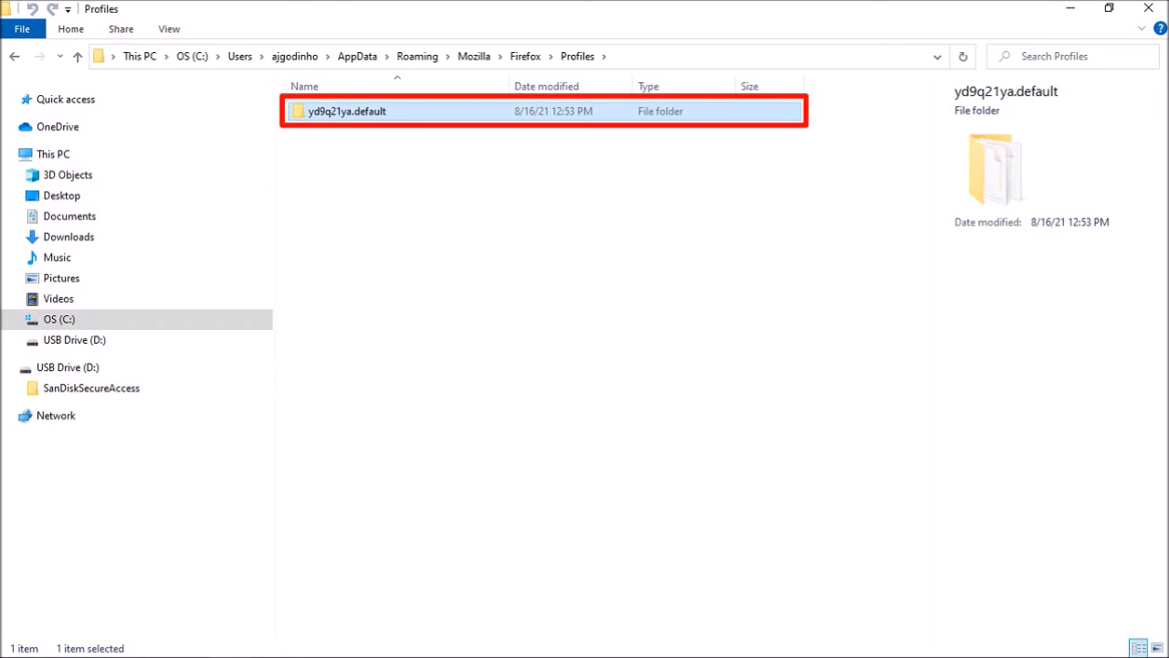
click(67, 366)
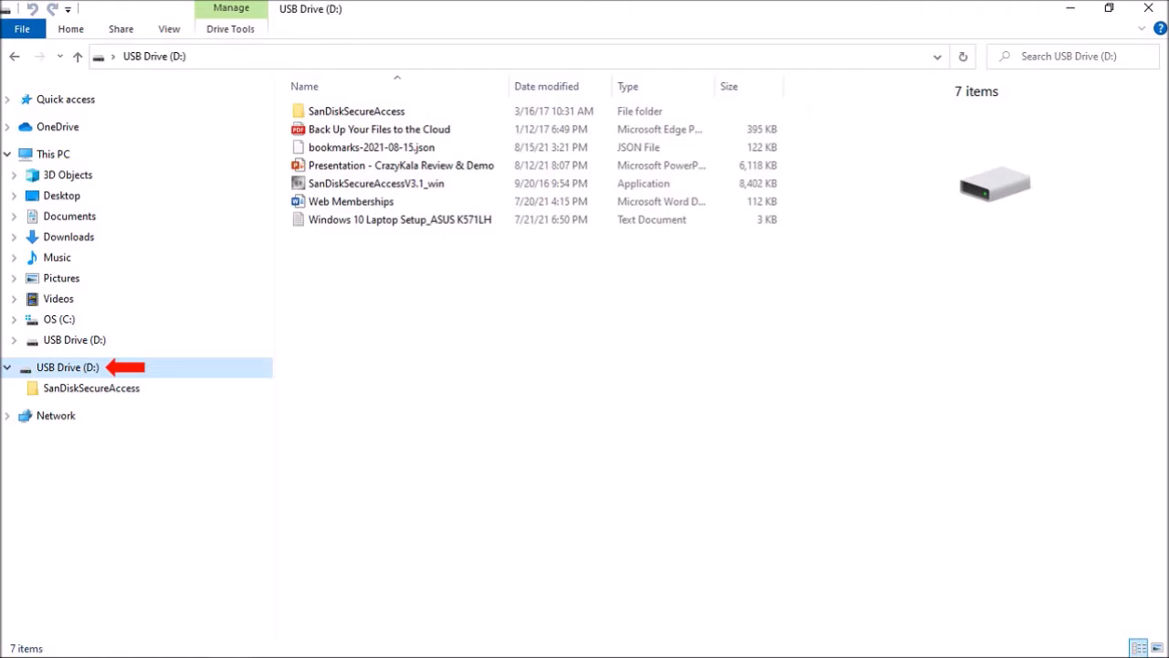
key(ctrl+v)
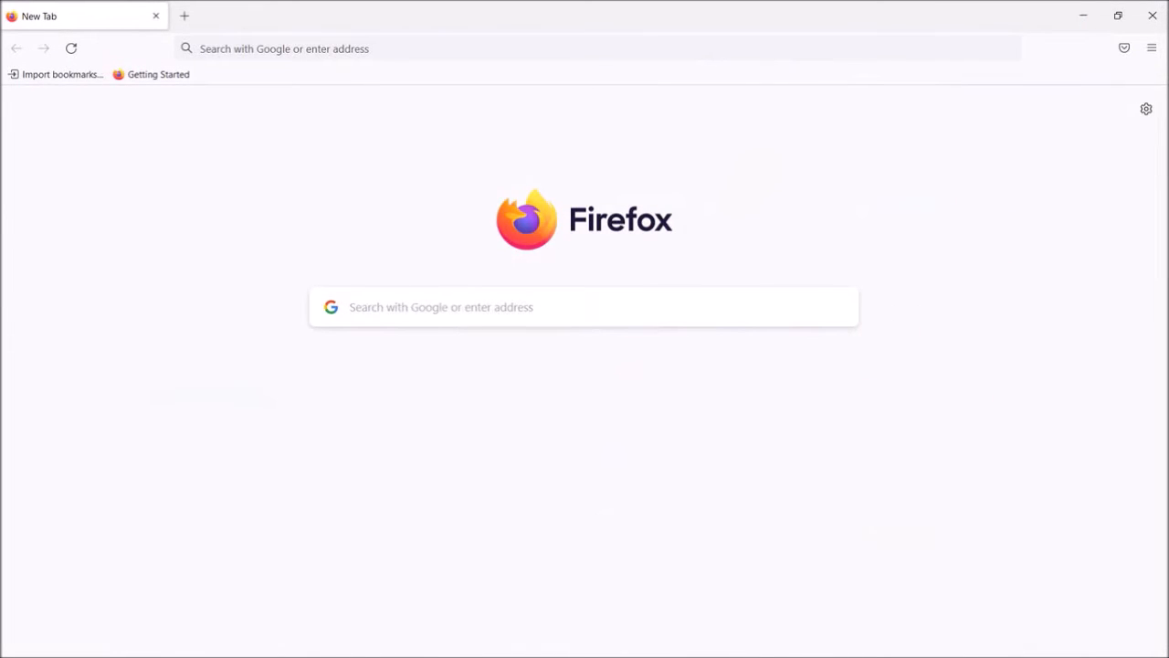
mouse_move(1151, 48)
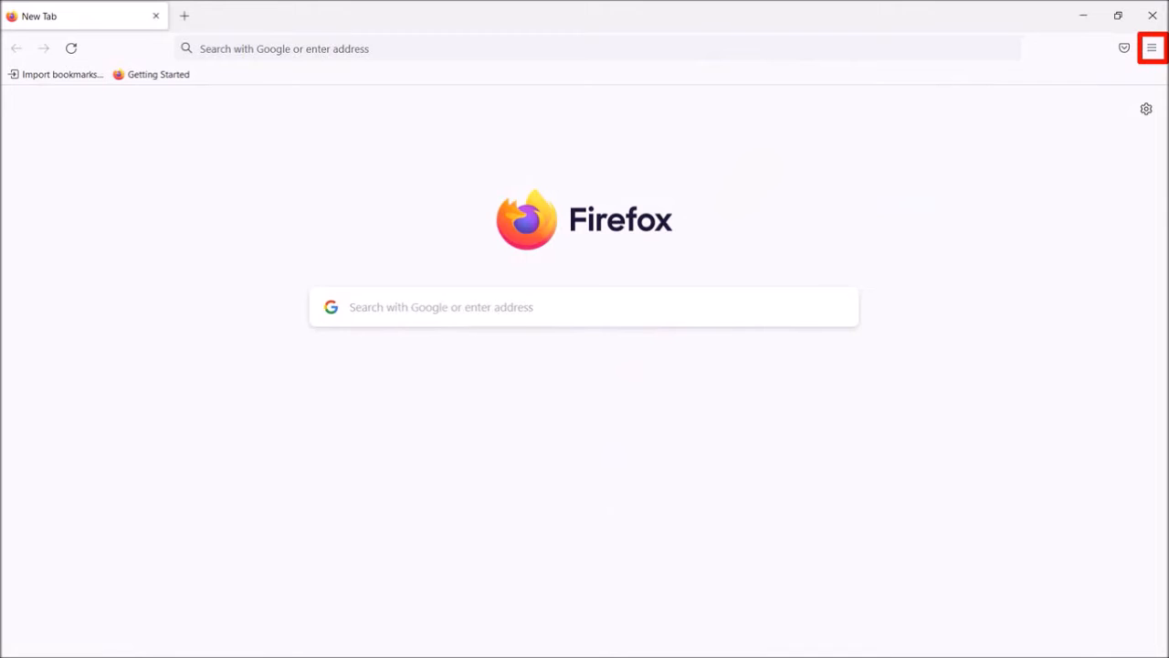
- On the new computer, reach Troubleshooting Information via Help and show its profile folder in File Explorer
click(1152, 48)
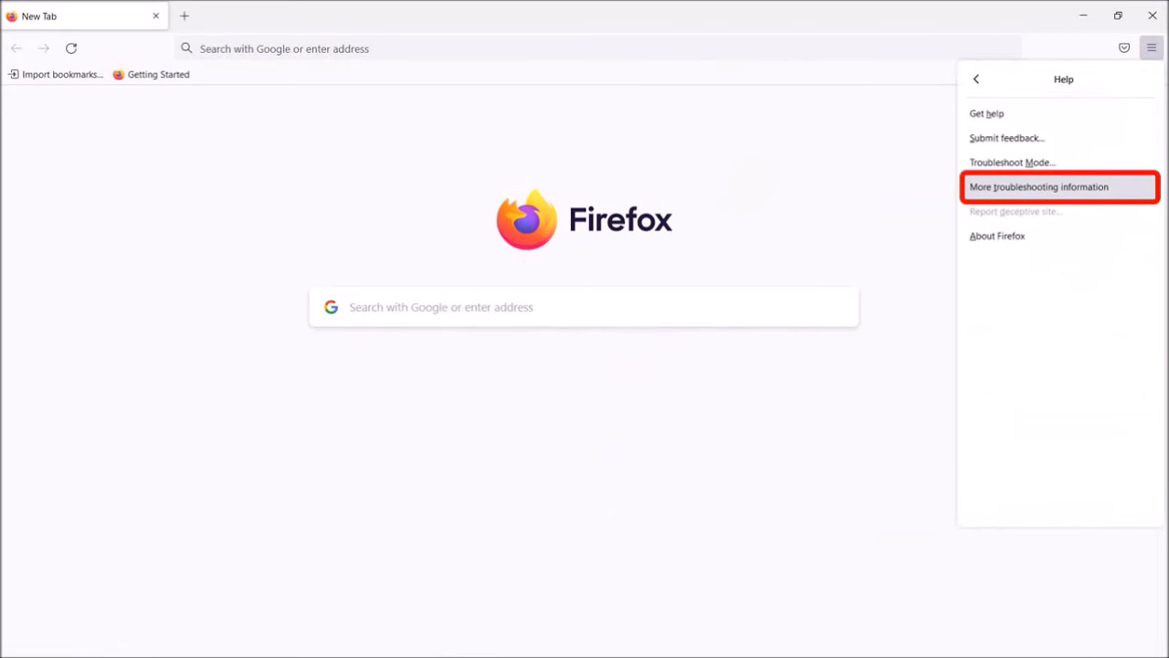
click(1039, 187)
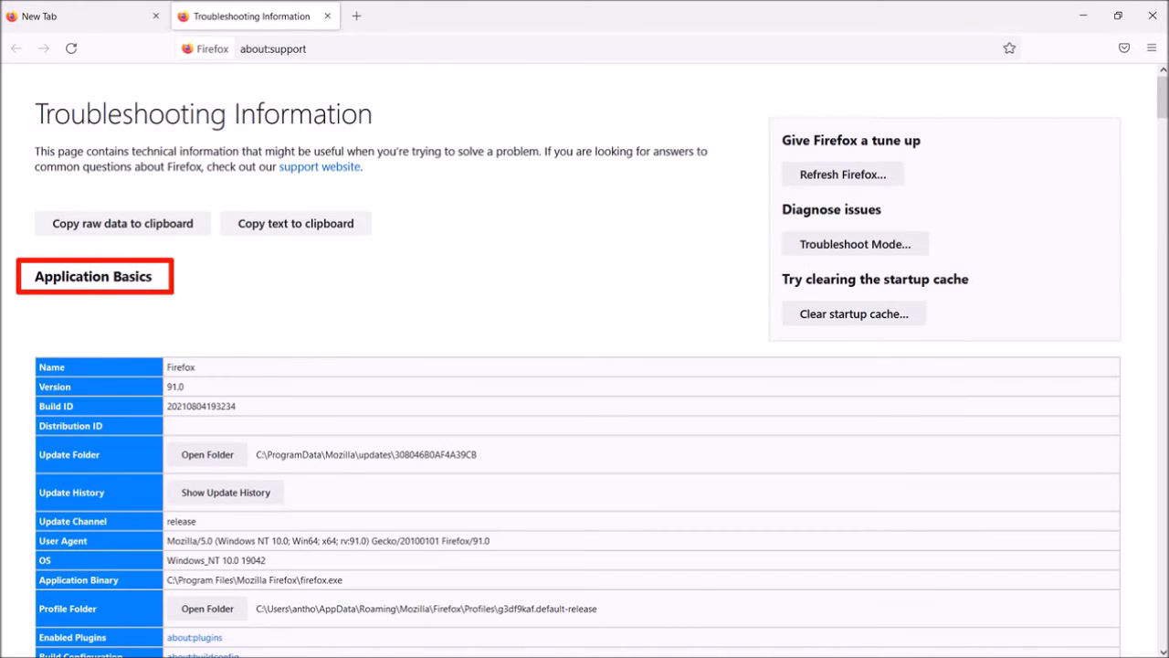
scroll(down, 3)
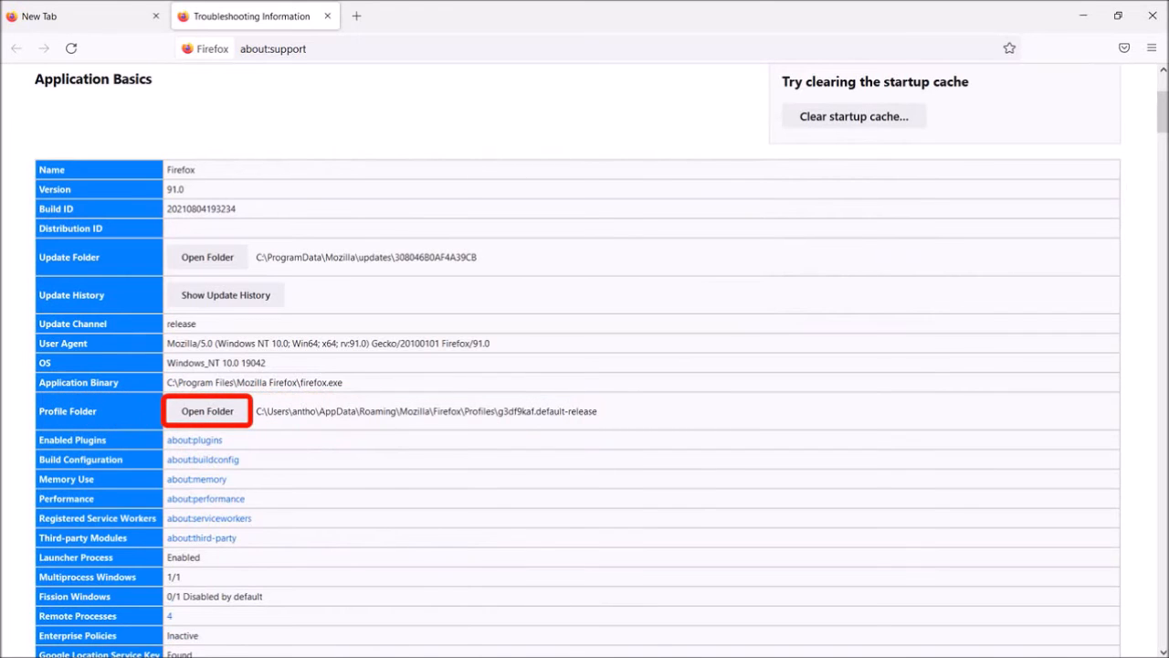
click(208, 409)
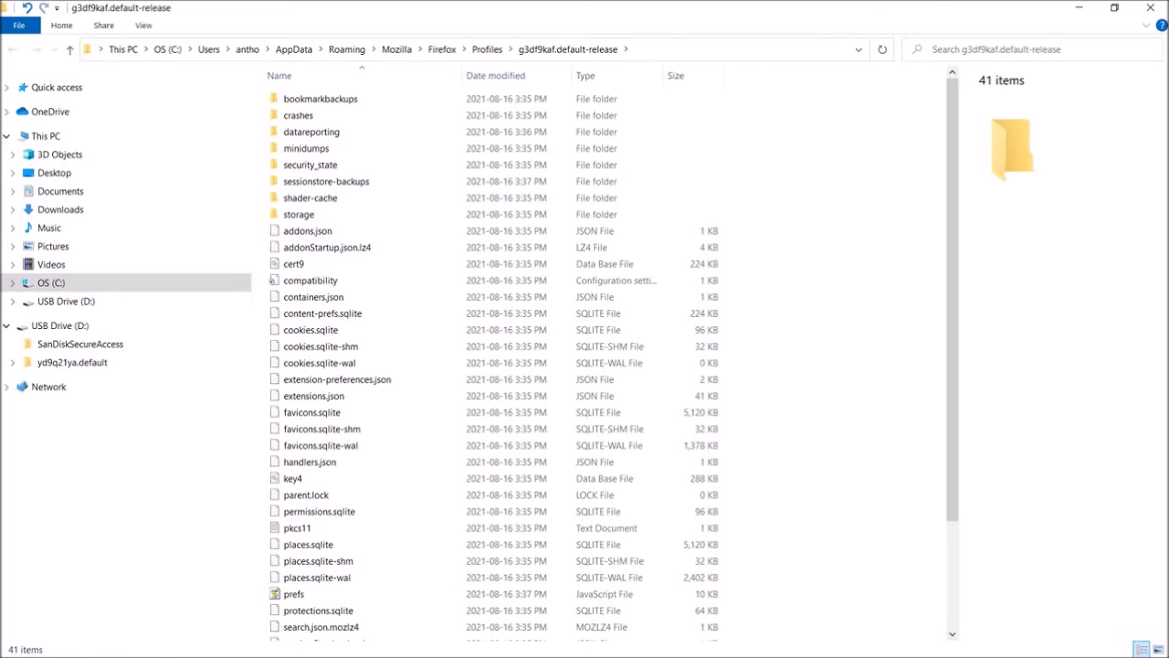
- Select and copy all 77 items of yd9g21ya.default on USB Drive (D:) to the clipboard
click(60, 325)
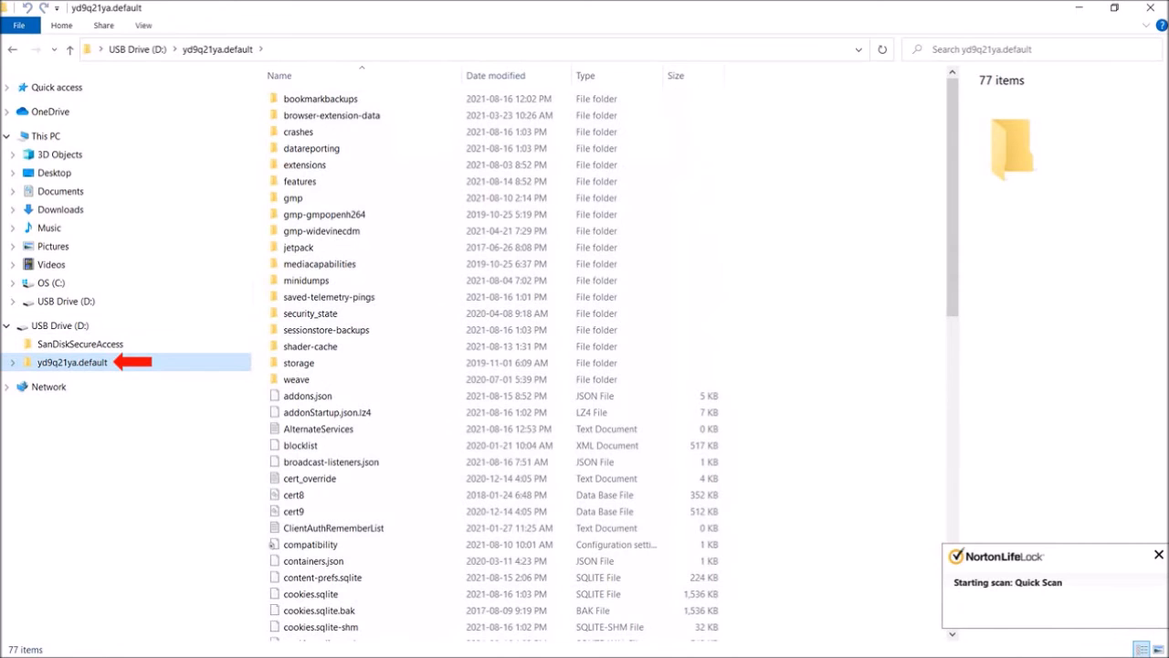
key(ctrl+a)
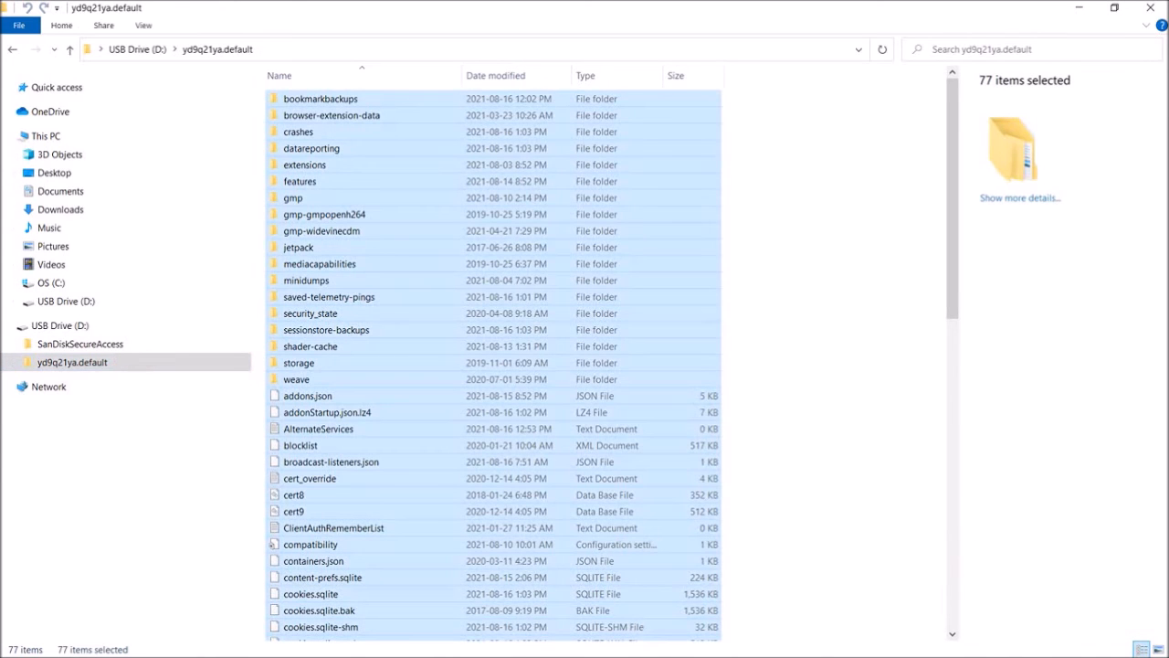
scroll(down, 3)
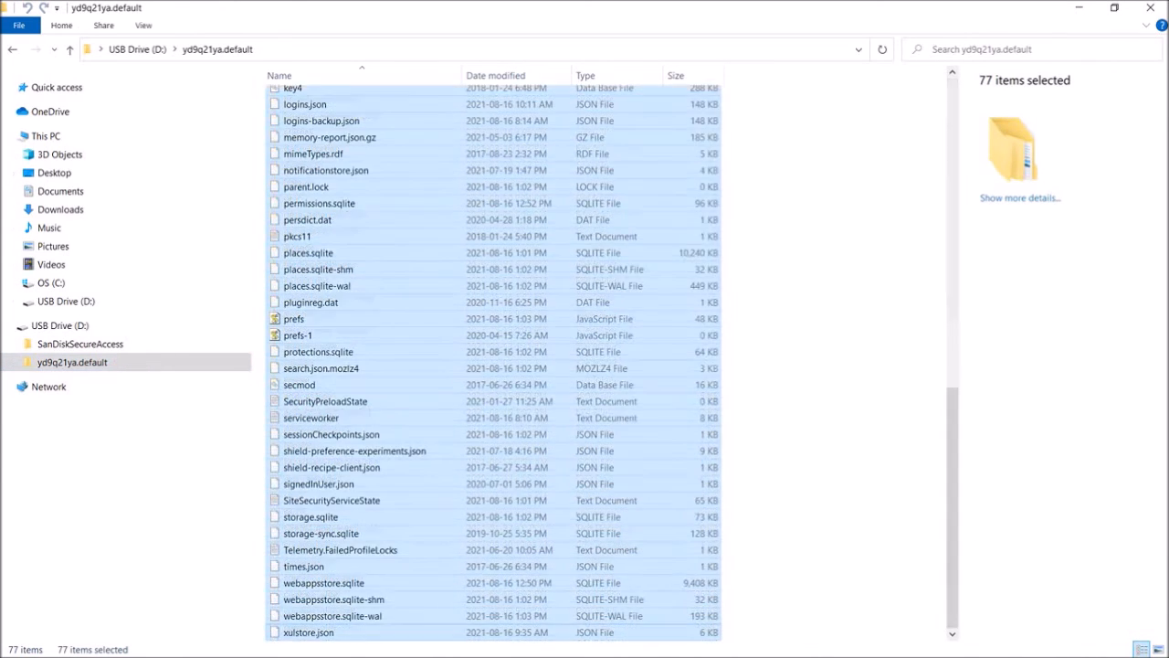
key(ctrl+c)
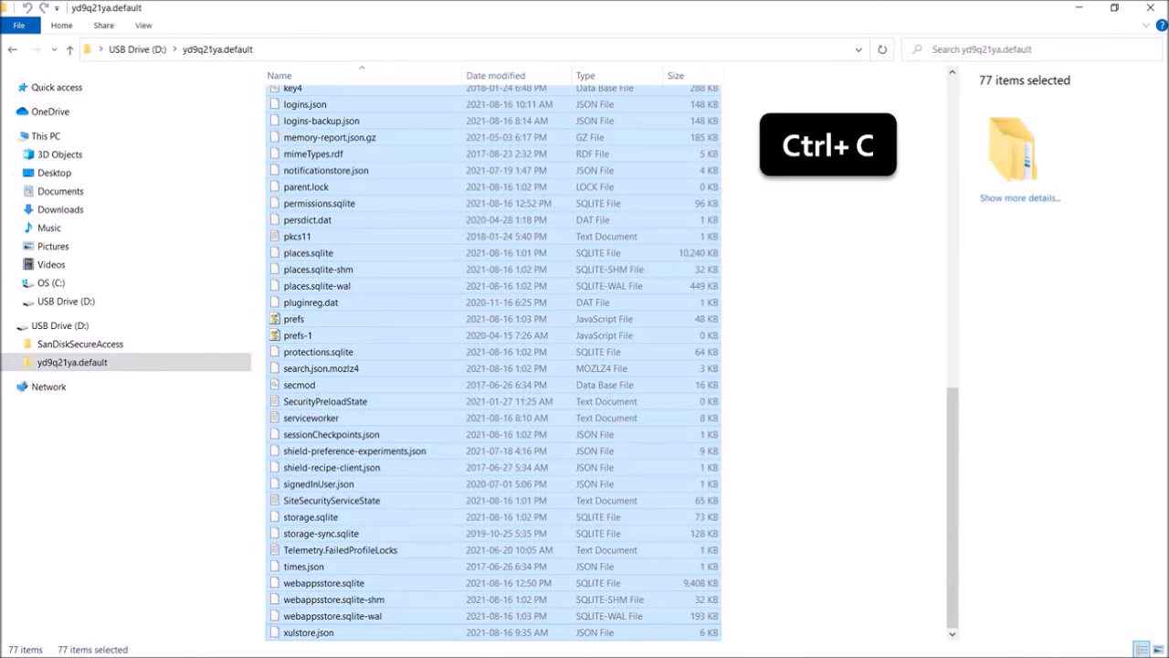